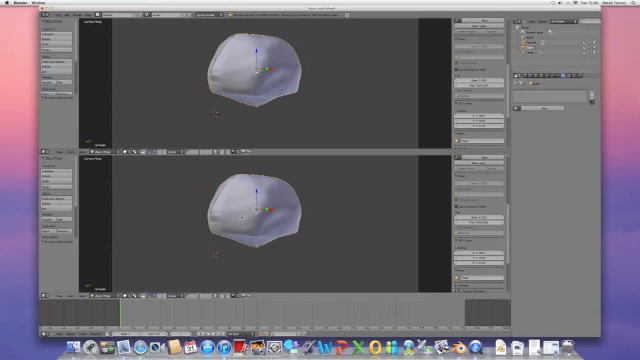
pyautogui.moveTo(348, 216)
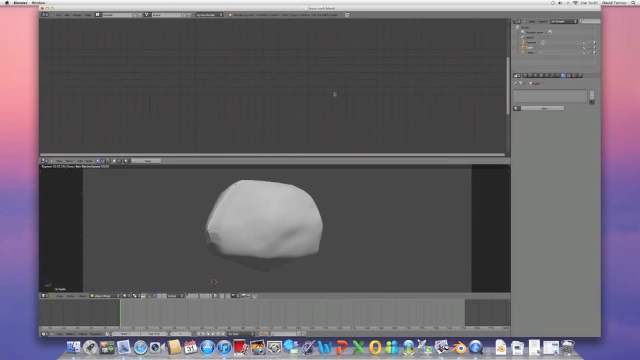
pyautogui.moveTo(268, 90)
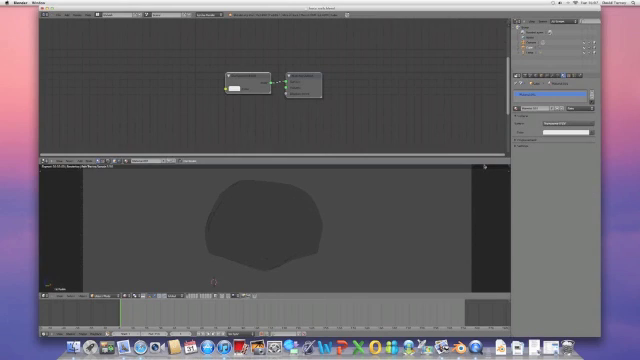
# Add a second Diffuse BSDF shader node beside the first in the rock material
pyautogui.click(556, 128)
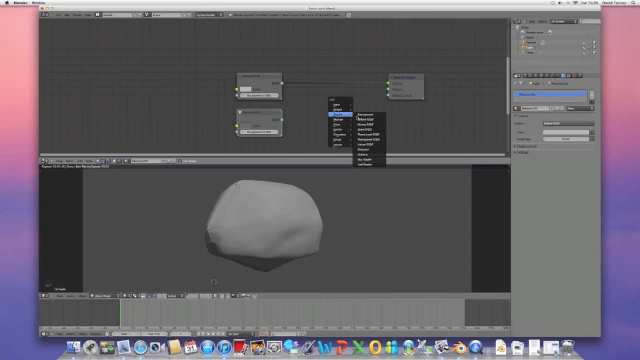
# Add a Mix Shader combining both Diffuse BSDF nodes into the Material Output surface
pyautogui.click(338, 104)
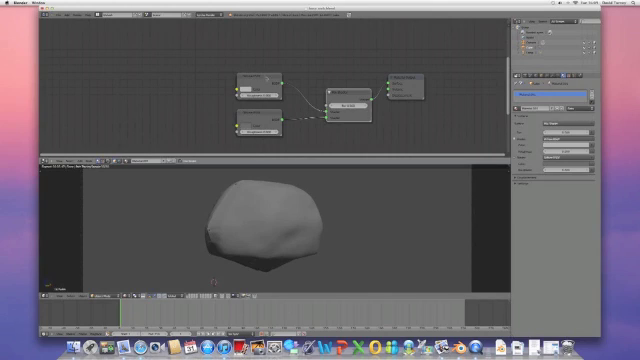
pyautogui.moveTo(442, 84)
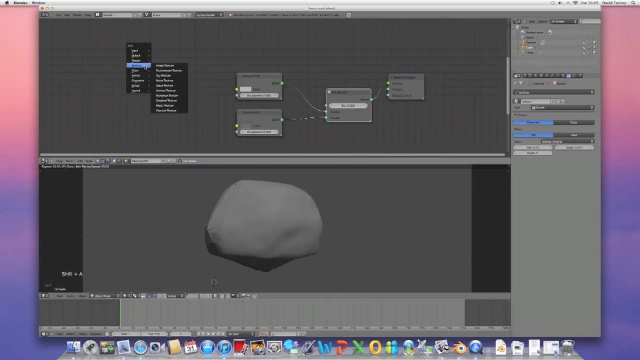
pyautogui.moveTo(170, 94)
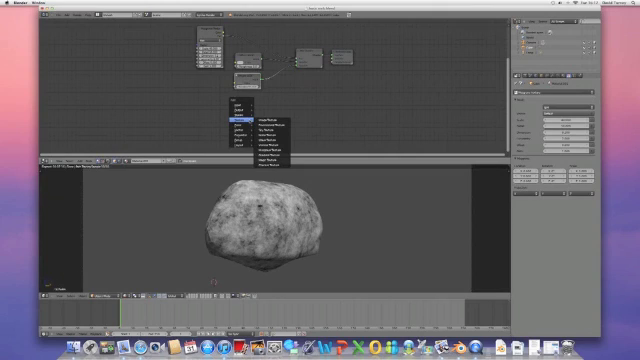
pyautogui.moveTo(262, 130)
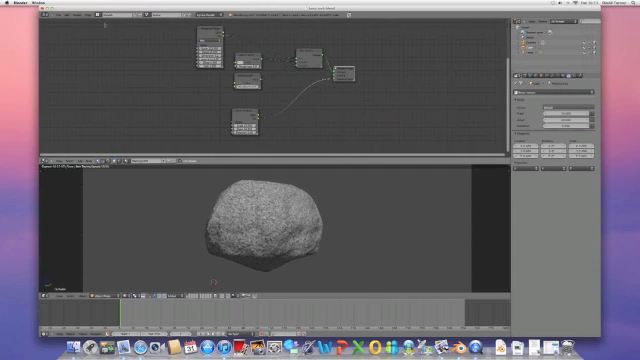
# Show the Render menu from the Info header to render the textured rock
pyautogui.click(76, 20)
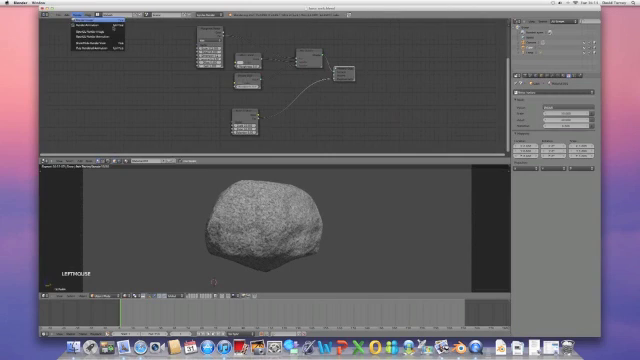